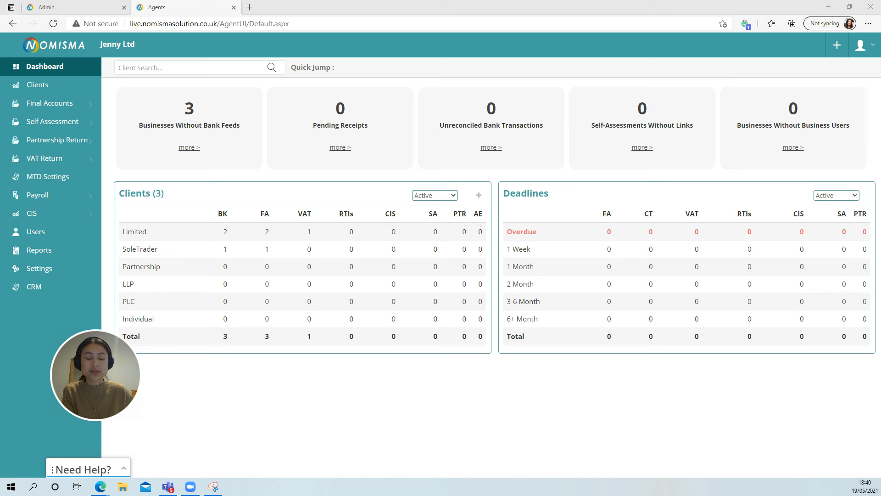
{"action": "mouse_move", "coordinate": [411, 217]}
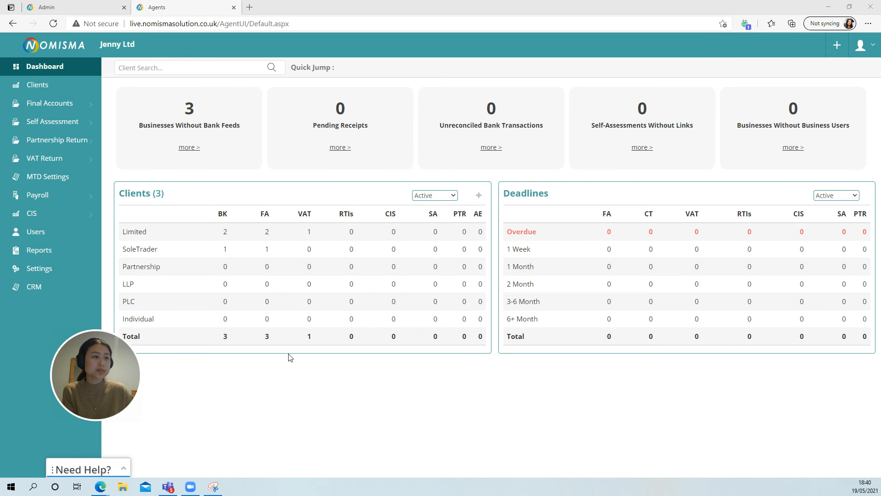
{"action": "mouse_move", "coordinate": [291, 353]}
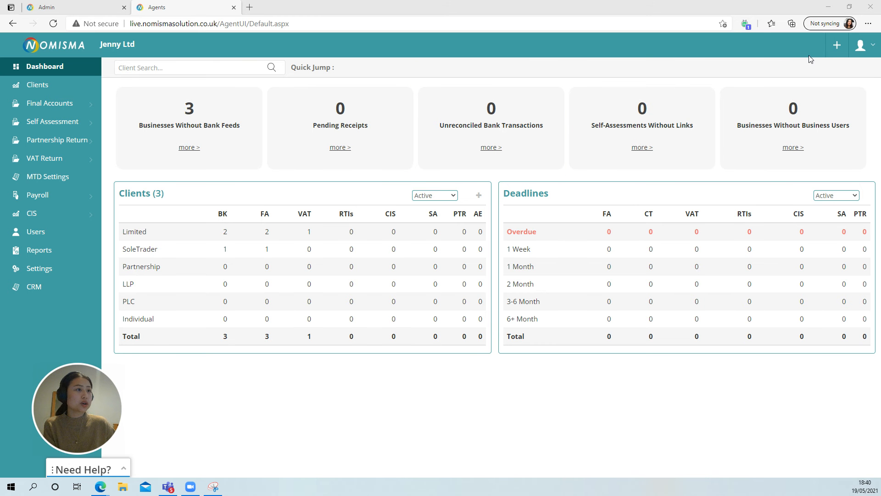
Start adding a new client and choose Limited Company as its type.
{"action": "left_click", "coordinate": [837, 45]}
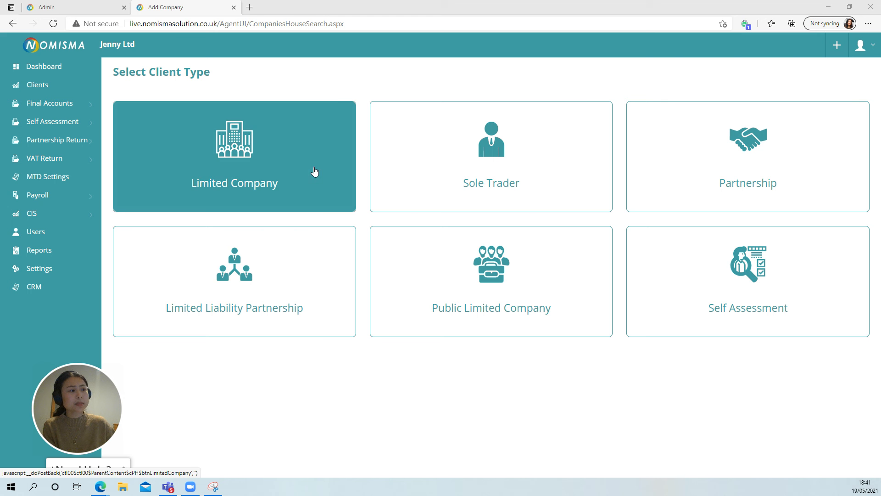
{"action": "left_click", "coordinate": [234, 156]}
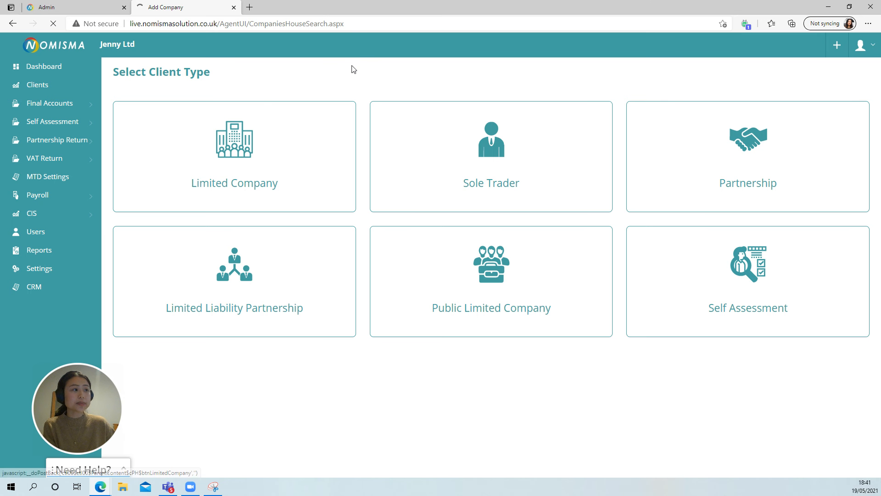
Search Companies House for 'Nomisma' to list matching registered companies.
{"action": "left_click", "coordinate": [235, 155]}
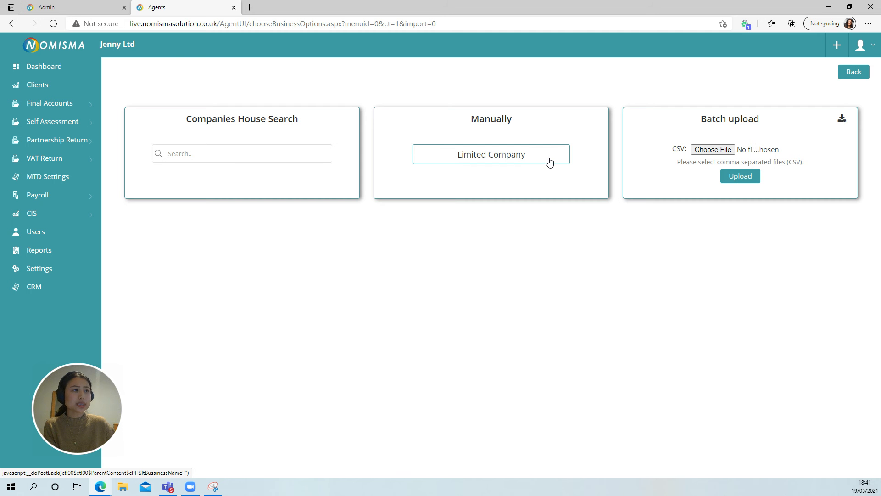
{"action": "mouse_move", "coordinate": [621, 149]}
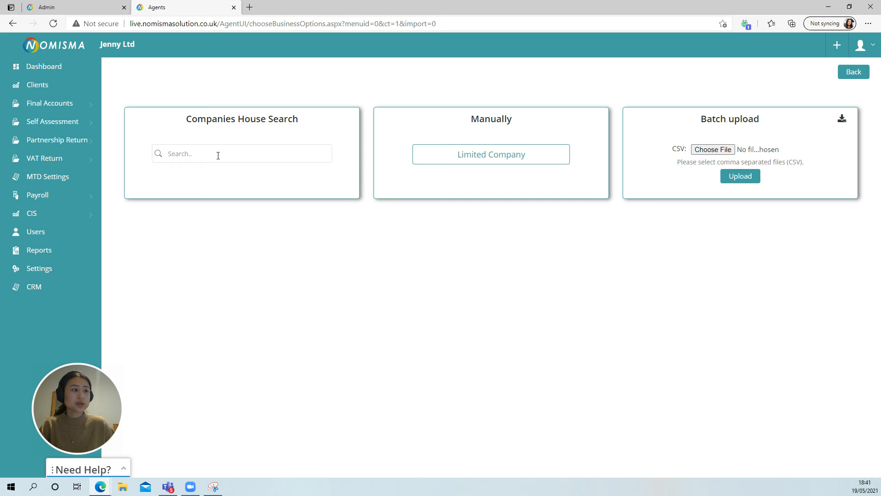
{"action": "type", "text": "n"}
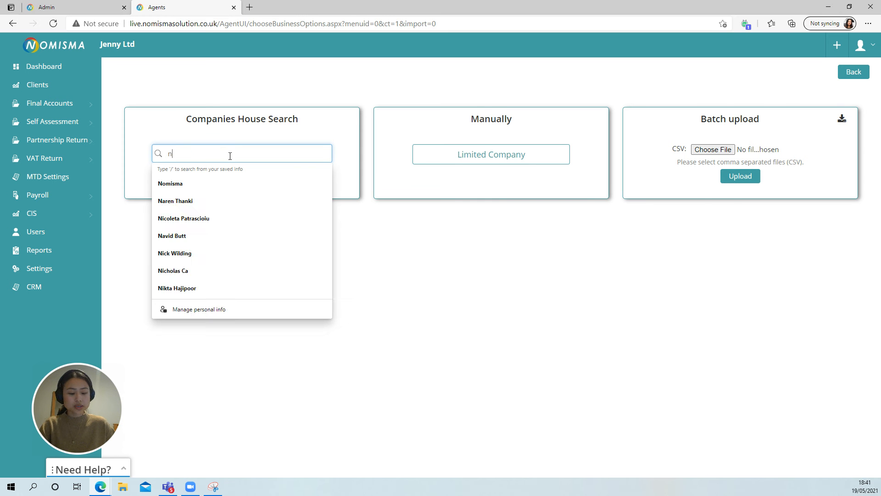
{"action": "left_click", "coordinate": [171, 183]}
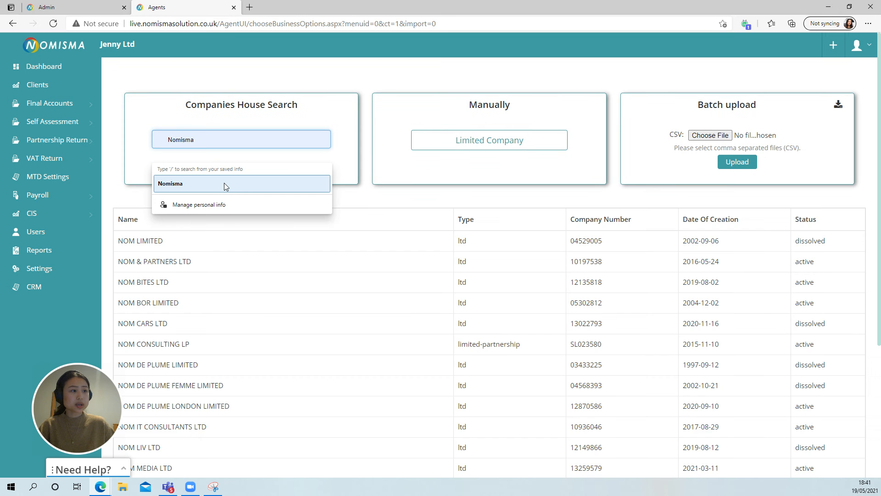
{"action": "left_click", "coordinate": [171, 183]}
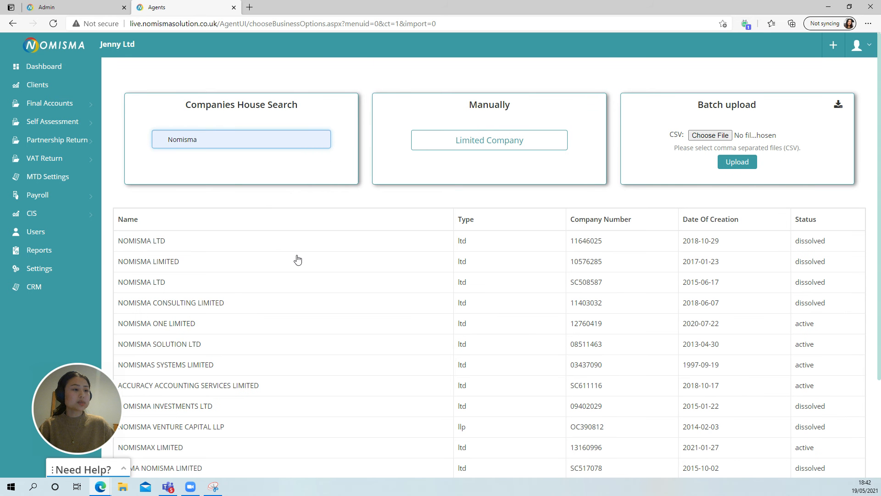
Create NOMISMA LTD (11646025) as a new client from its Companies House record.
{"action": "scroll", "scroll_direction": "down", "scroll_amount": 3}
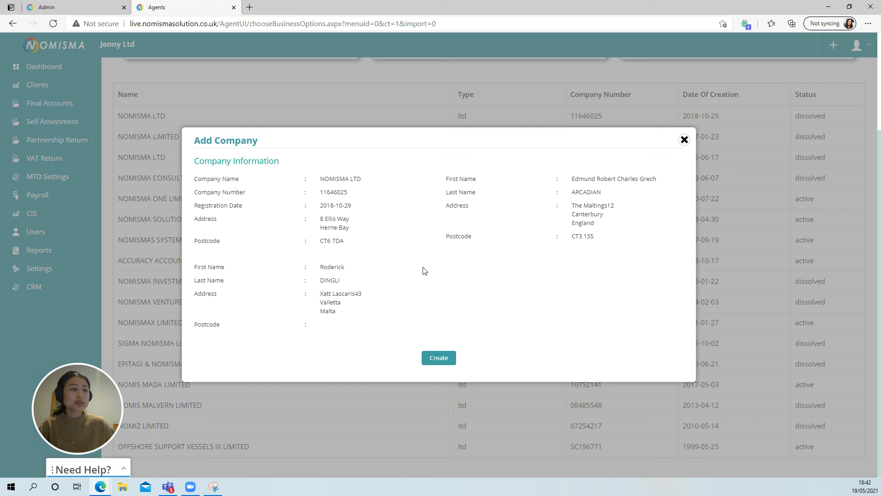
{"action": "mouse_move", "coordinate": [485, 213]}
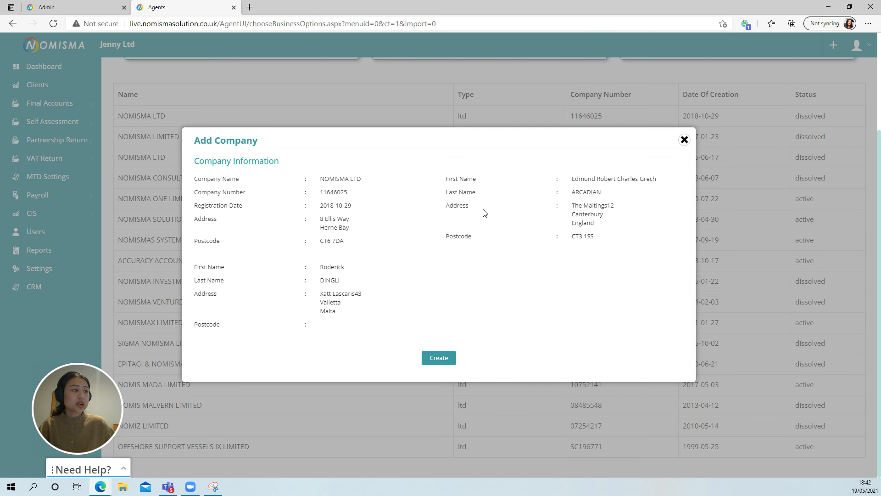
{"action": "mouse_move", "coordinate": [370, 243]}
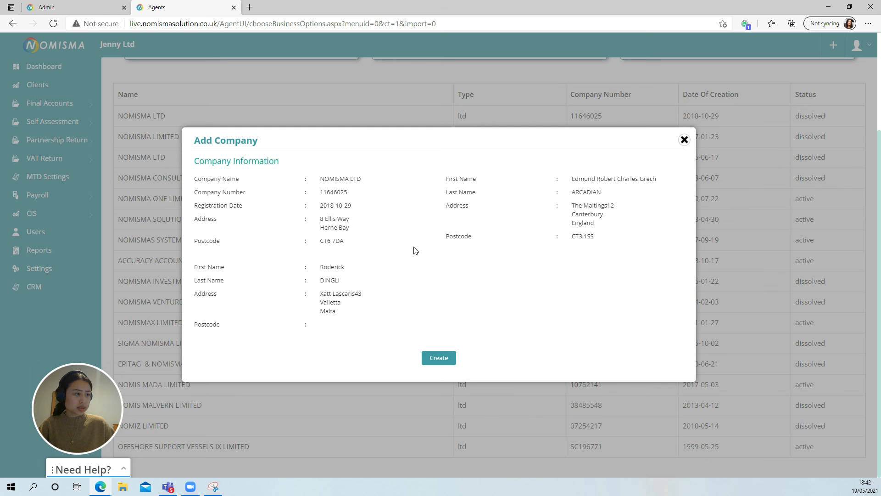
{"action": "mouse_move", "coordinate": [403, 218]}
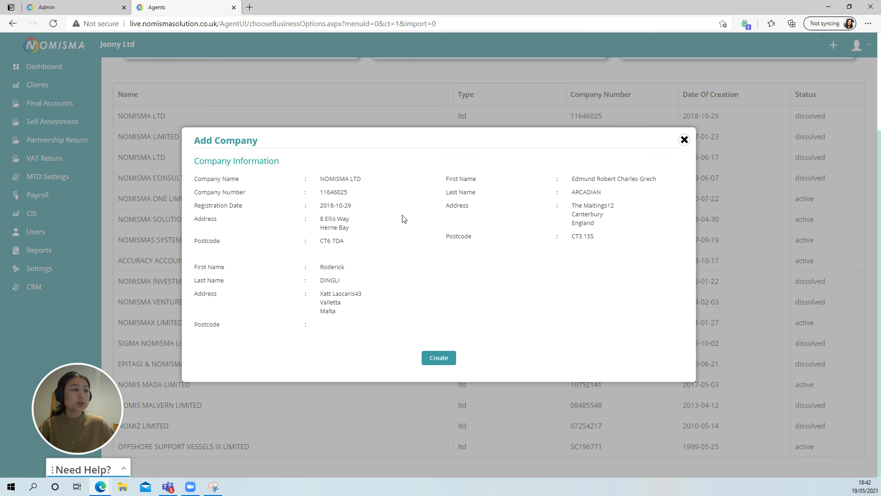
{"action": "left_click", "coordinate": [438, 358]}
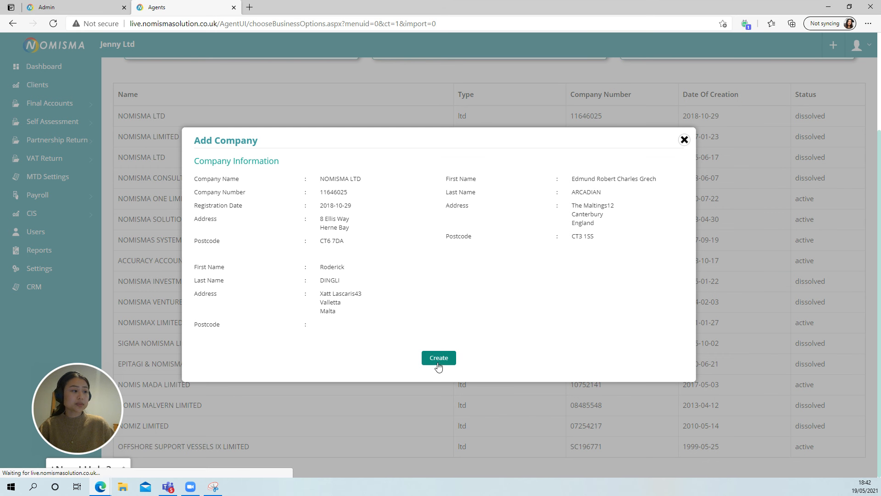
{"action": "left_click", "coordinate": [438, 358]}
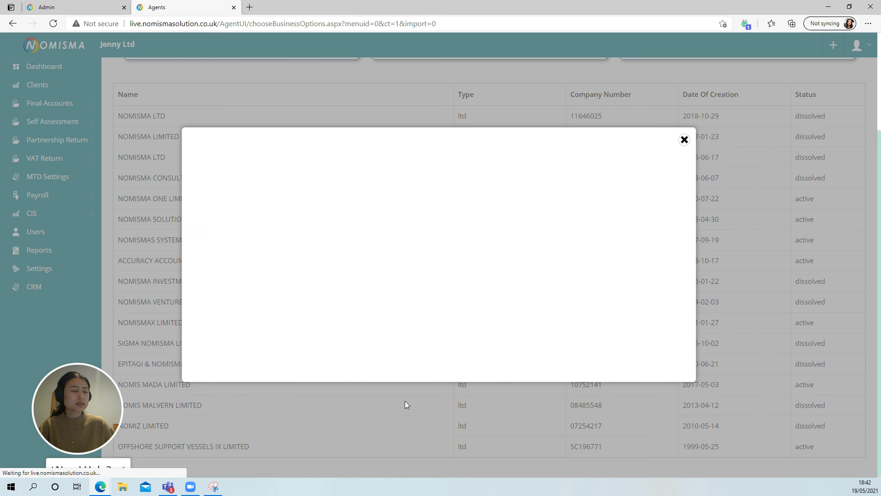
{"action": "left_click", "coordinate": [684, 139]}
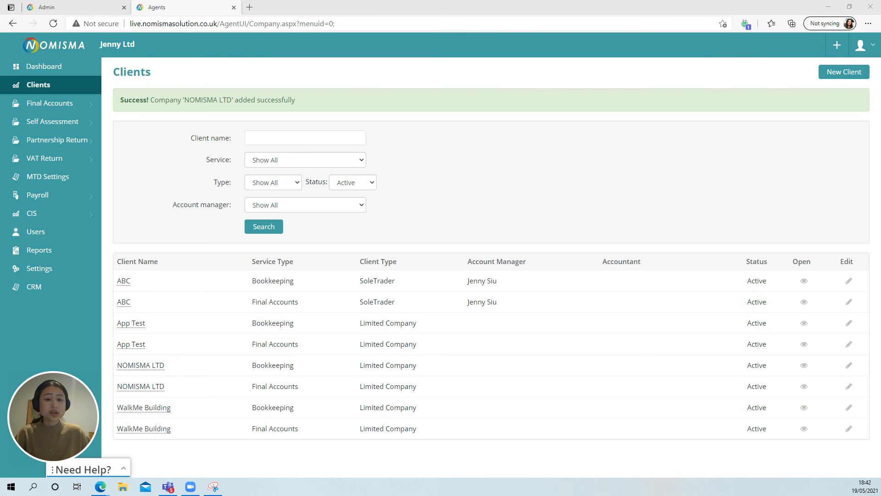
{"action": "mouse_move", "coordinate": [620, 201]}
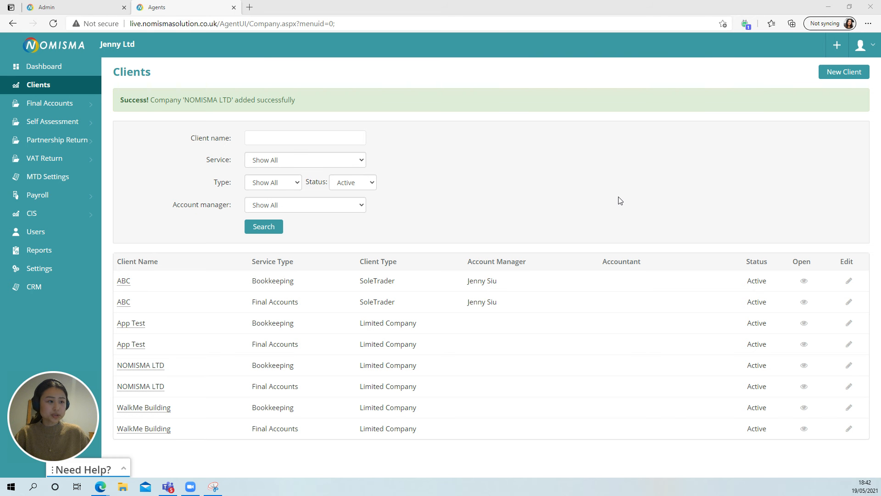
{"action": "mouse_move", "coordinate": [506, 195]}
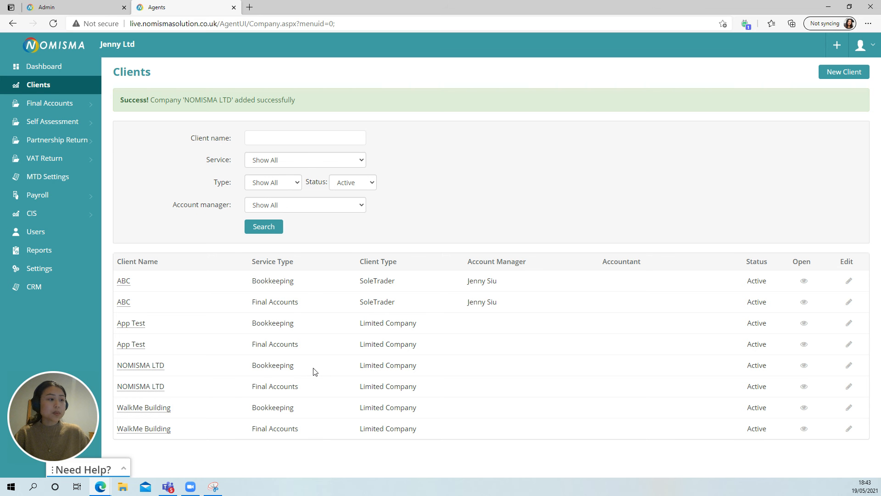
Review the success banner and the new NOMISMA LTD entries in the client list.
{"action": "double_click", "coordinate": [273, 365]}
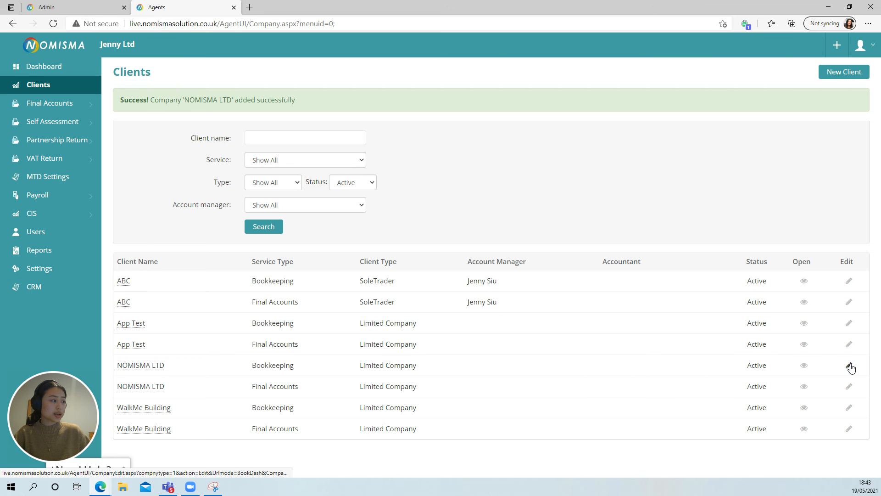
Change NOMISMA LTD's Bookkeeping record service to Final Accounts and save it.
{"action": "left_click", "coordinate": [848, 367]}
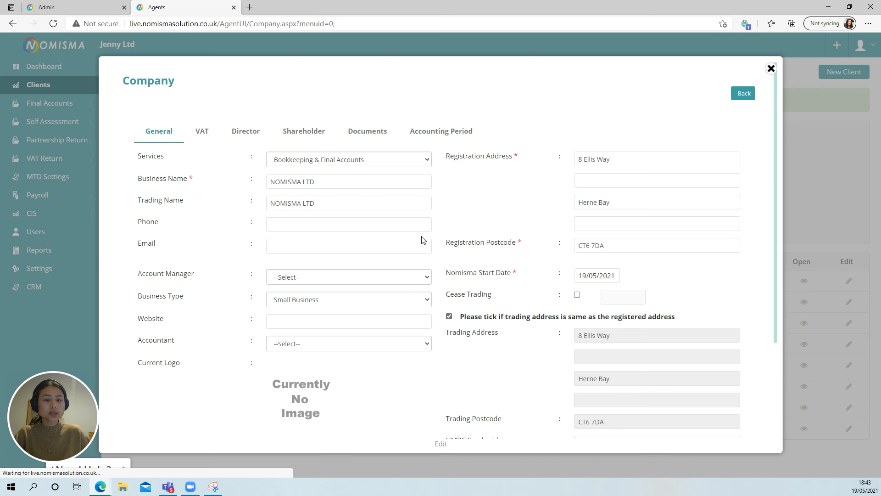
{"action": "mouse_move", "coordinate": [251, 166]}
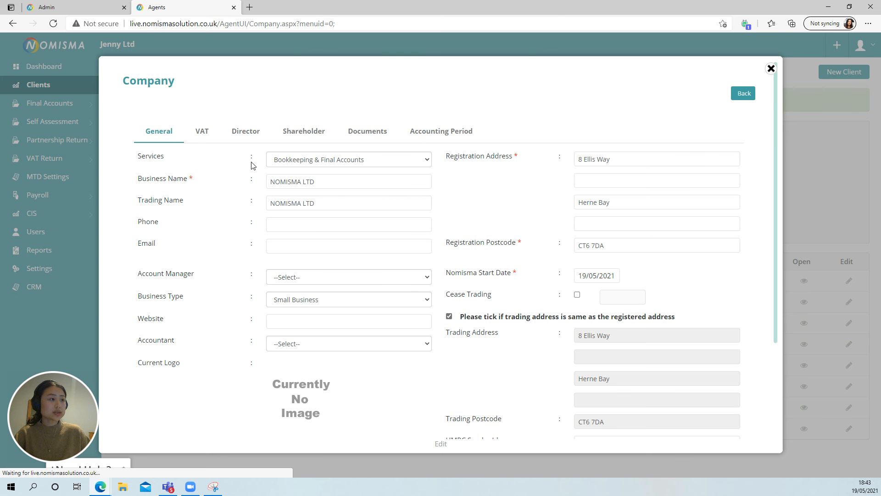
{"action": "left_click", "coordinate": [348, 159]}
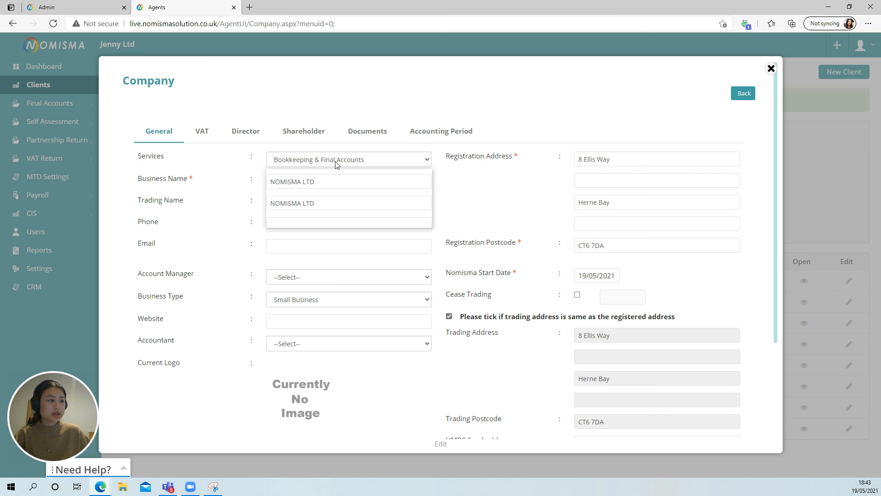
{"action": "left_click", "coordinate": [348, 159]}
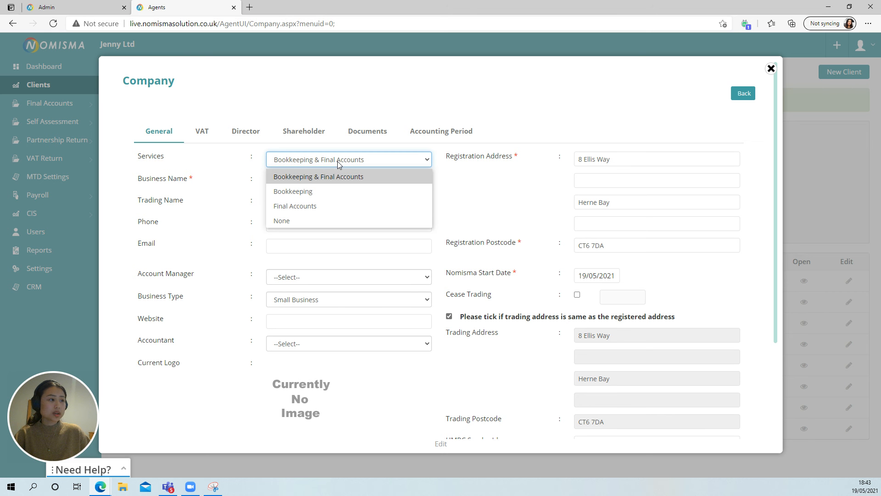
{"action": "mouse_move", "coordinate": [344, 205]}
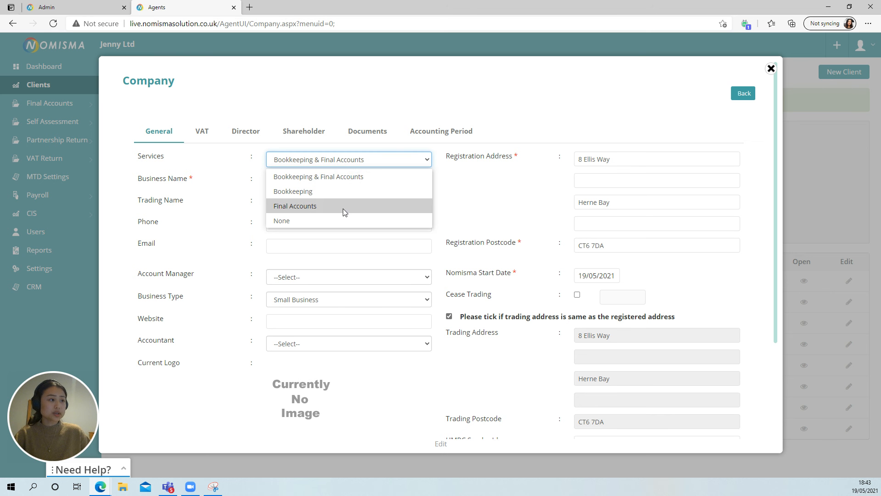
{"action": "left_click", "coordinate": [296, 206]}
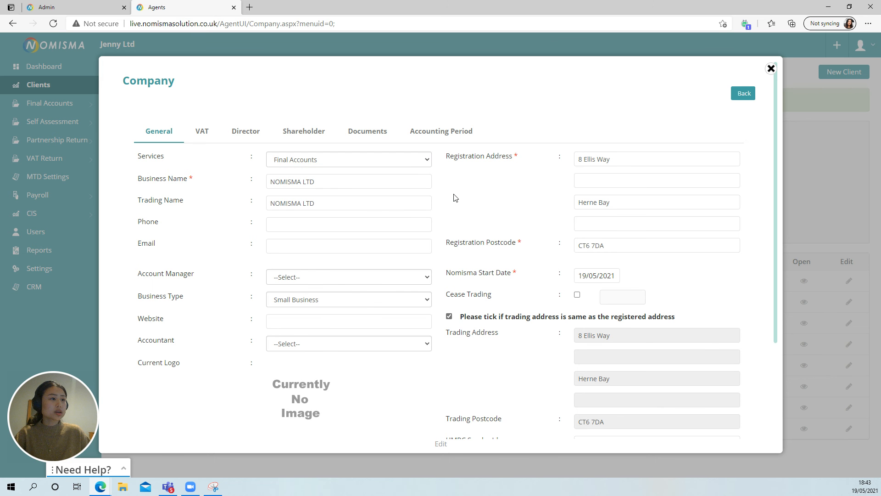
{"action": "scroll", "scroll_direction": "down", "scroll_amount": 3}
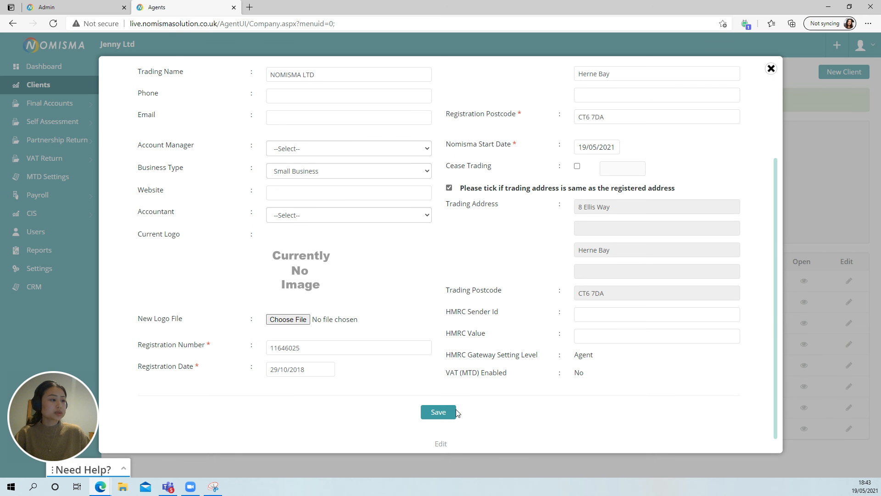
{"action": "mouse_move", "coordinate": [485, 406]}
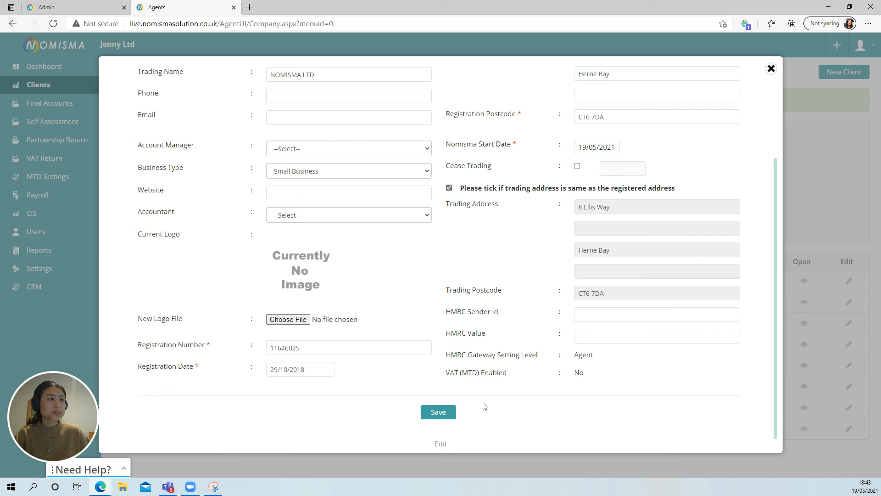
{"action": "left_click", "coordinate": [438, 411]}
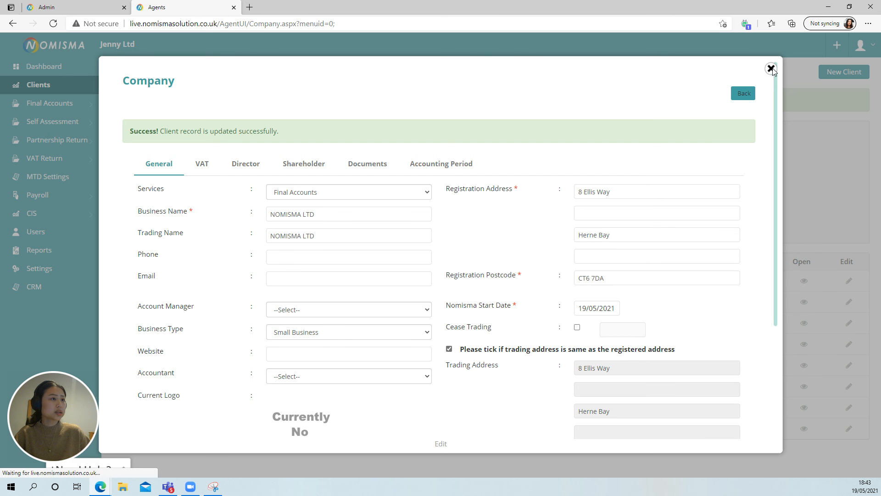
Close the Company form to return to the client list.
{"action": "left_click", "coordinate": [771, 68]}
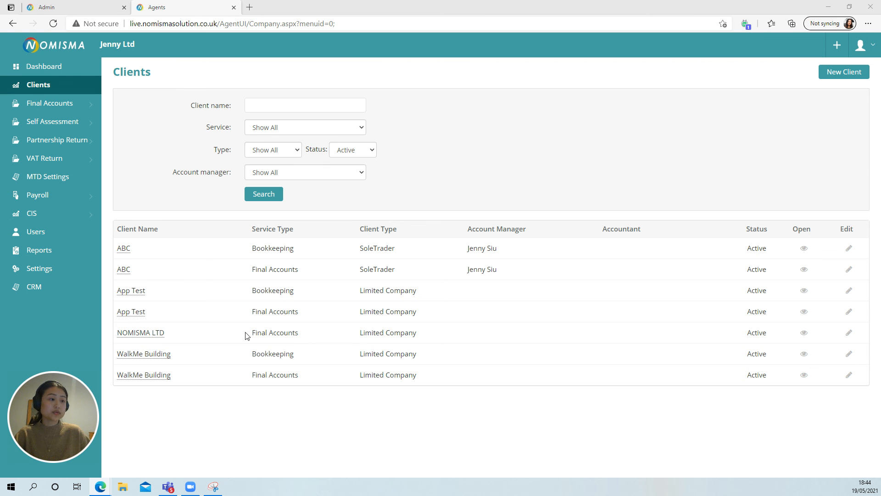
{"action": "mouse_move", "coordinate": [359, 333]}
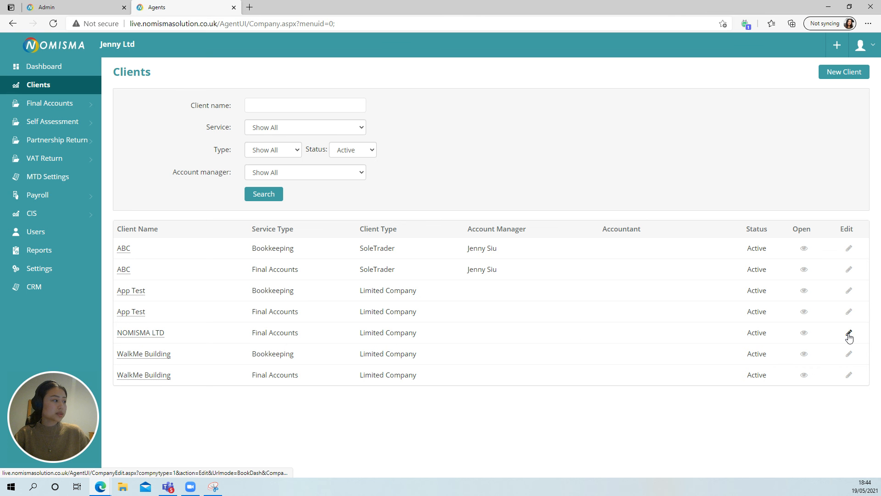
Edit NOMISMA LTD's record and clear its service to None.
{"action": "left_click", "coordinate": [849, 336]}
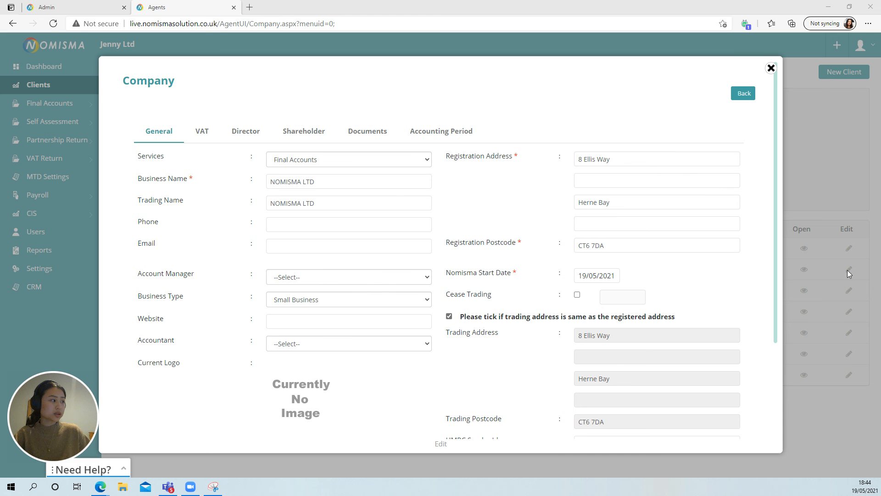
{"action": "mouse_move", "coordinate": [158, 163]}
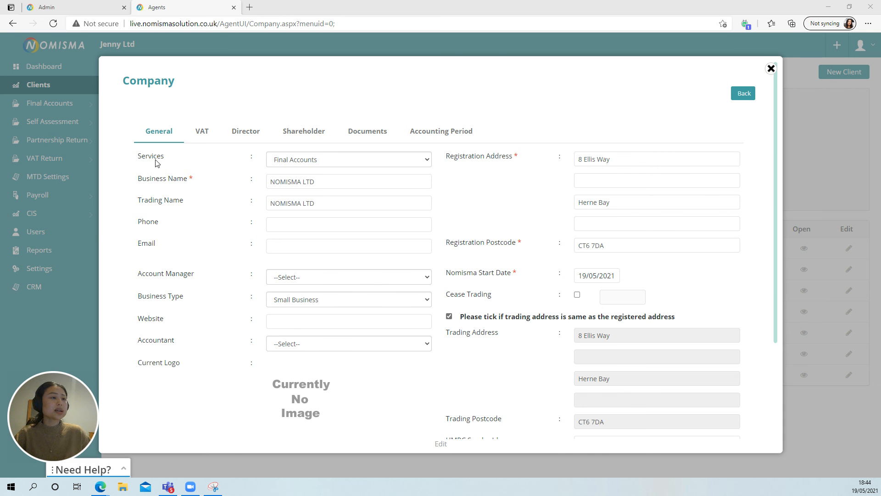
{"action": "left_click", "coordinate": [348, 160]}
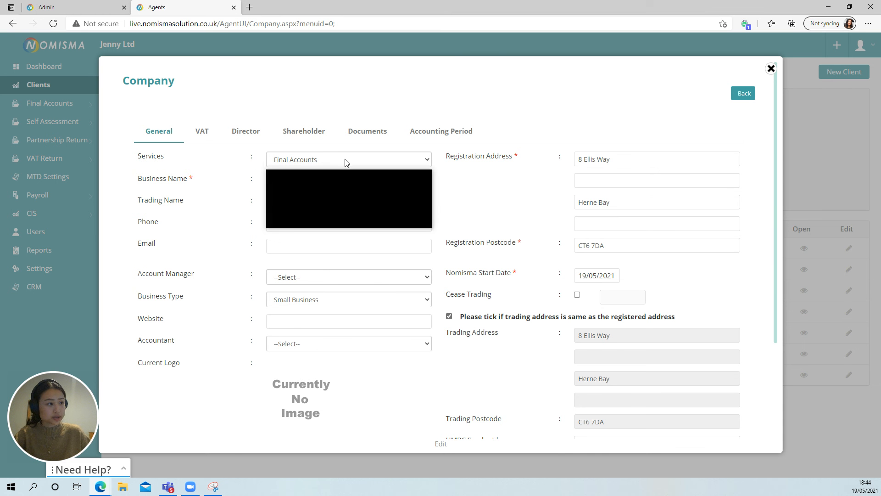
{"action": "left_click", "coordinate": [349, 159]}
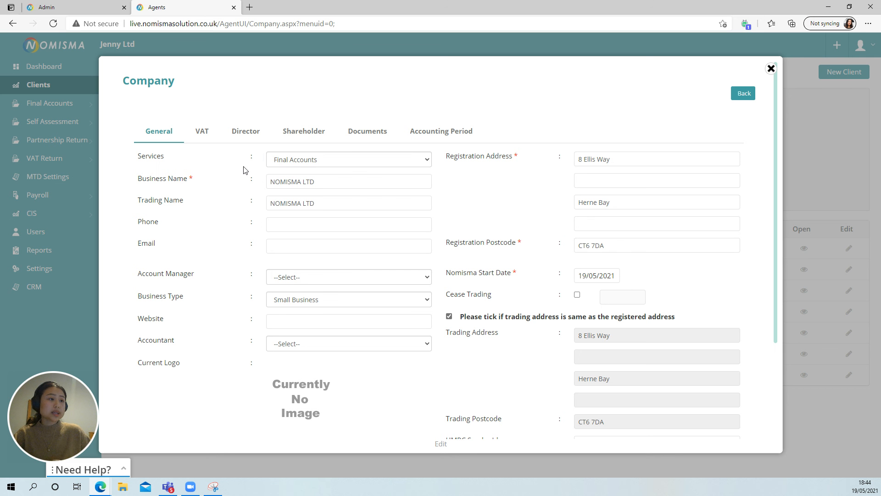
{"action": "mouse_move", "coordinate": [247, 167]}
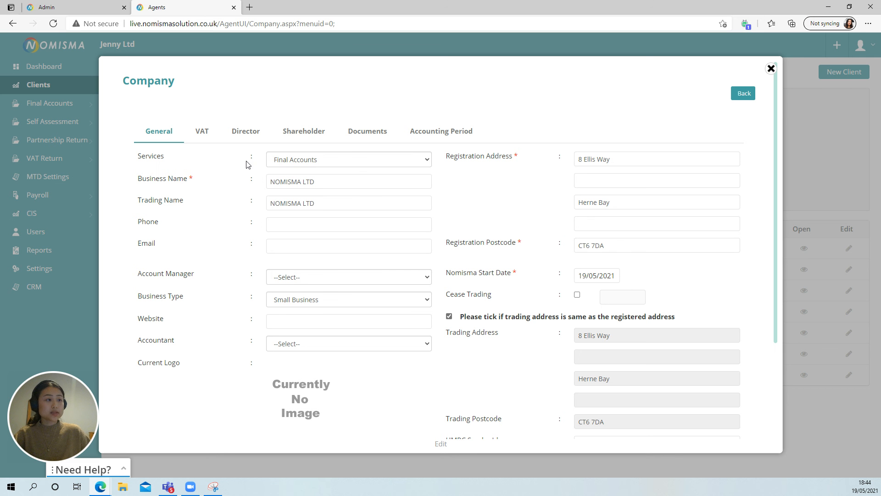
{"action": "left_click", "coordinate": [348, 160]}
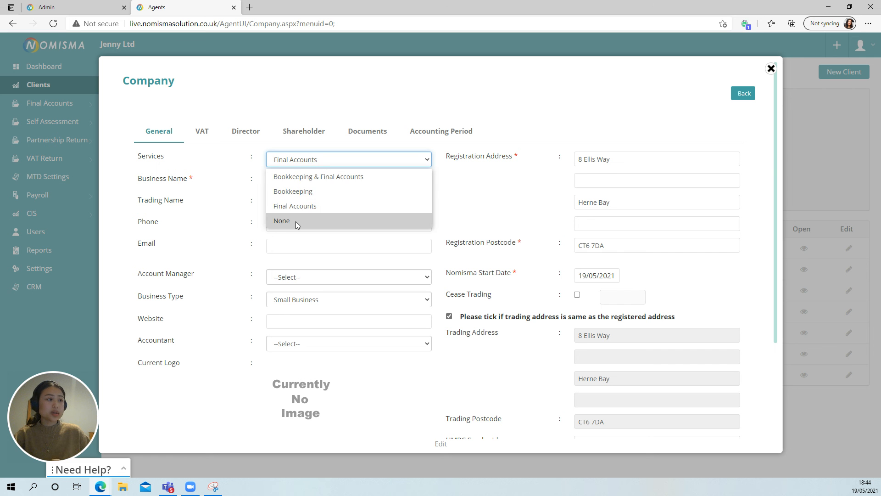
{"action": "left_click", "coordinate": [281, 220]}
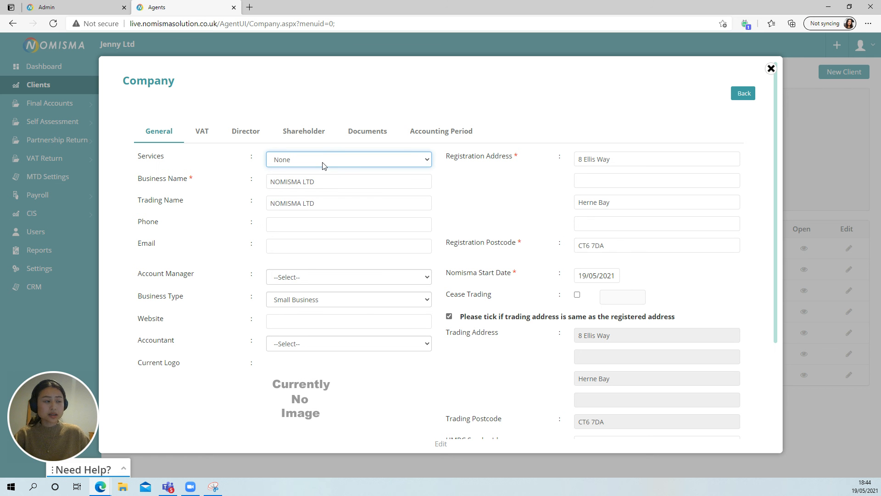
Set the service to Bookkeeping & Final Accounts and save the record.
{"action": "left_click", "coordinate": [348, 159]}
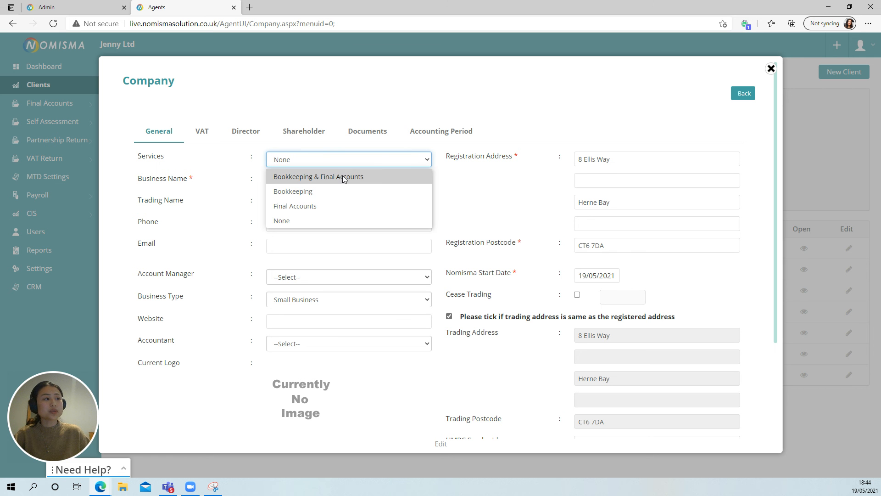
{"action": "mouse_move", "coordinate": [390, 182]}
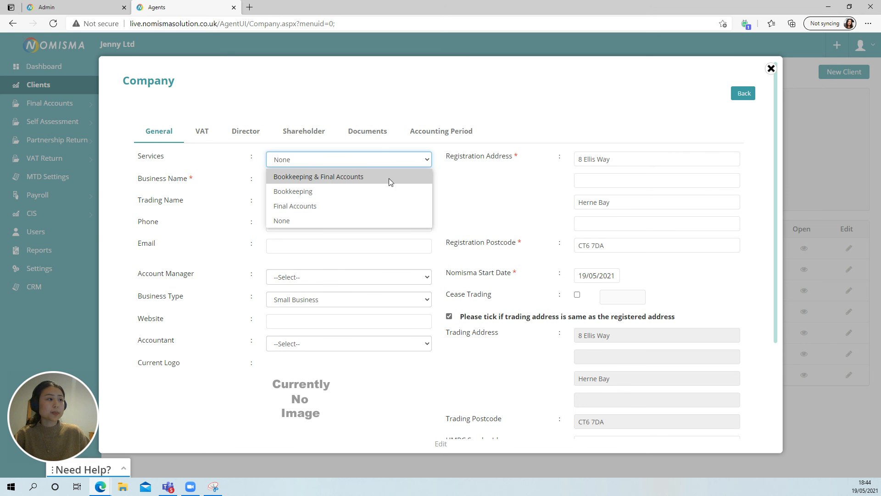
{"action": "left_click", "coordinate": [318, 176]}
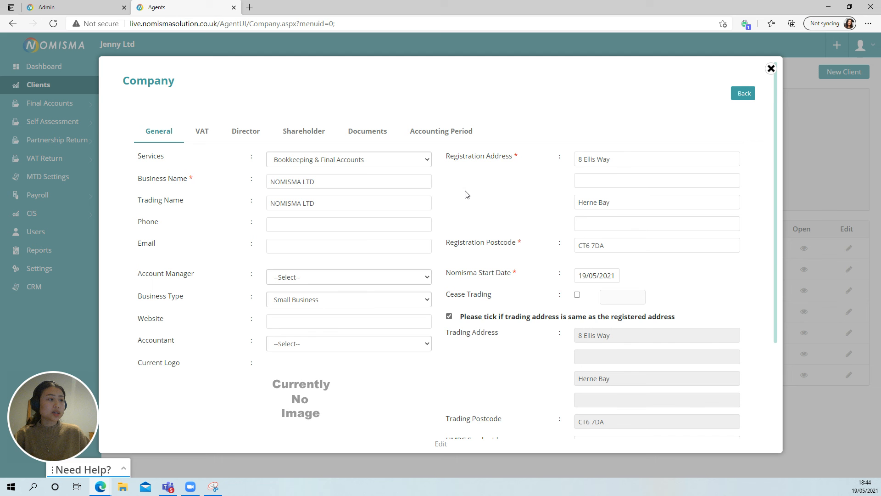
{"action": "scroll", "scroll_direction": "down", "scroll_amount": 3}
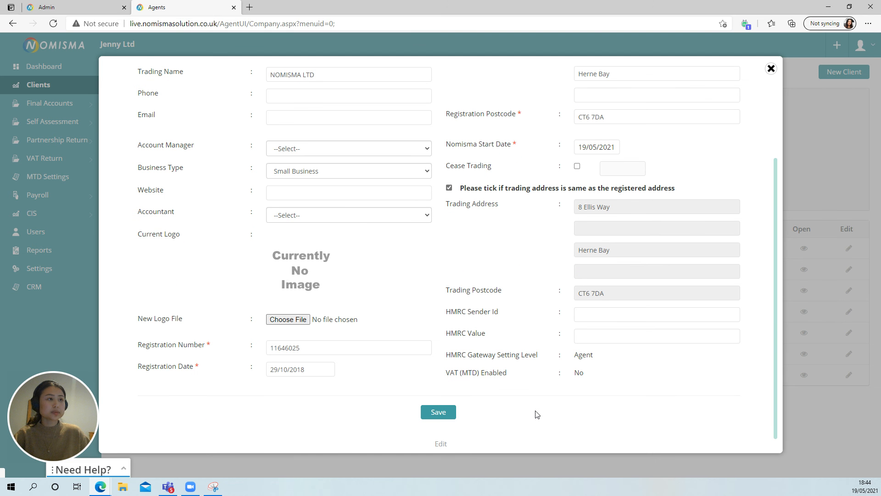
{"action": "left_click", "coordinate": [438, 411]}
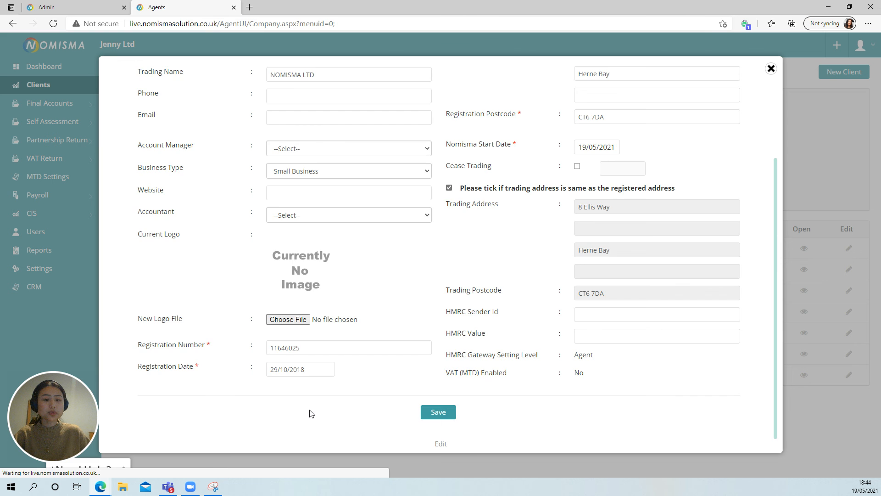
Close the Company form and view NOMISMA LTD's client dashboard.
{"action": "left_click", "coordinate": [438, 412]}
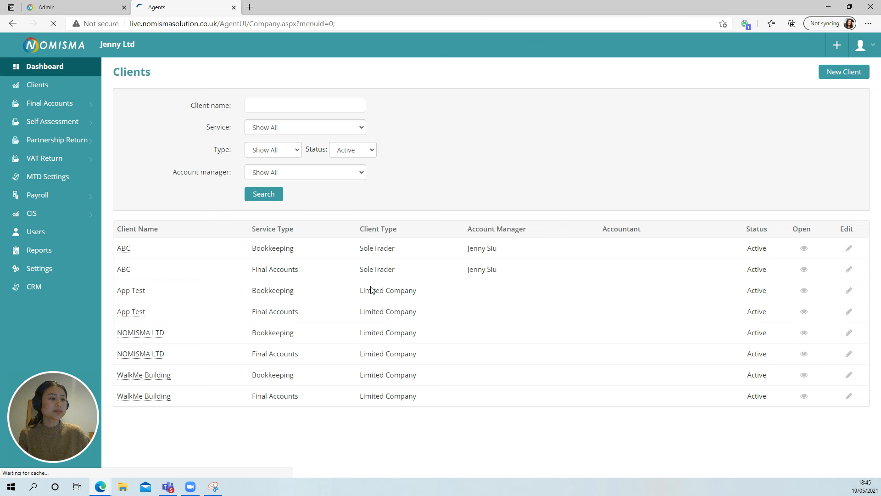
{"action": "left_click", "coordinate": [37, 84]}
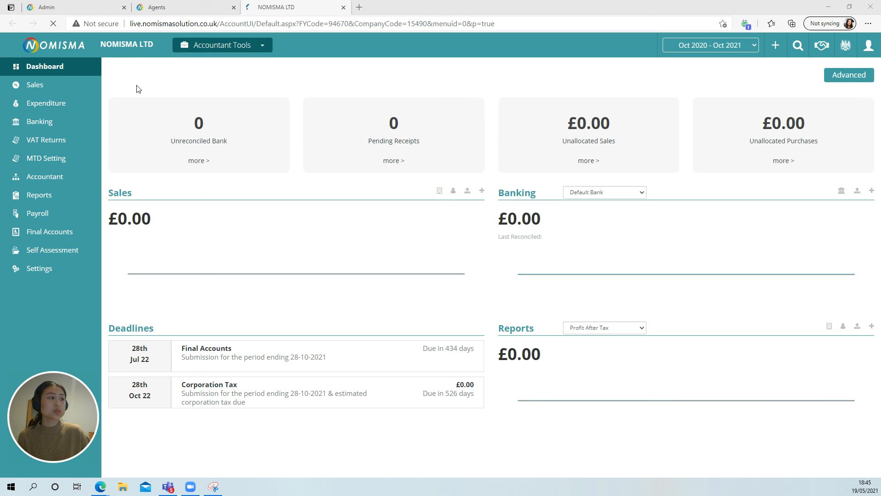
{"action": "mouse_move", "coordinate": [126, 87]}
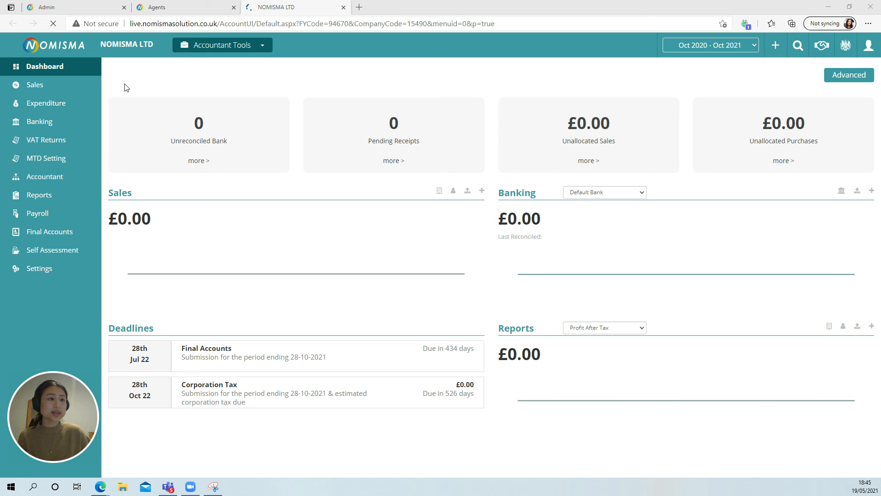
{"action": "mouse_move", "coordinate": [38, 100]}
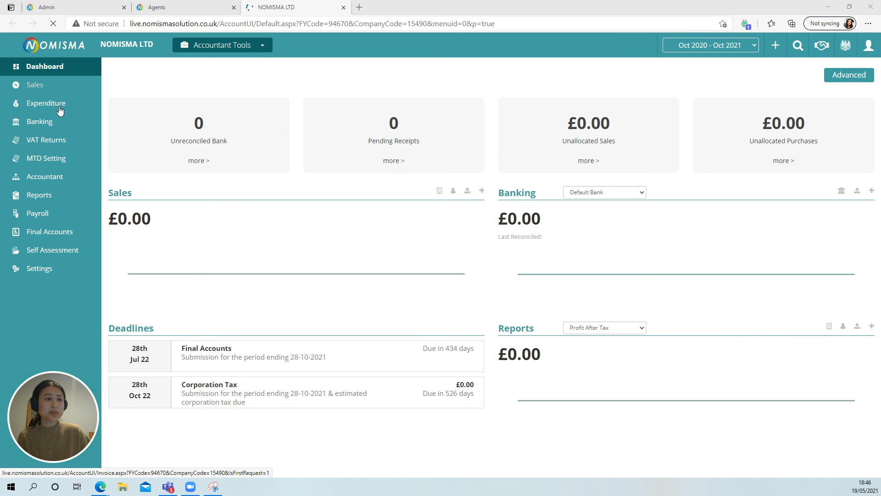
{"action": "mouse_move", "coordinate": [63, 163]}
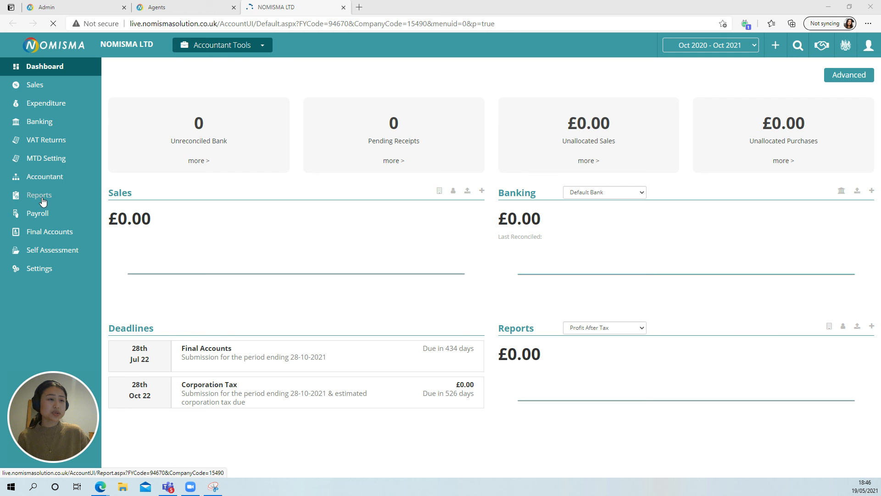
{"action": "mouse_move", "coordinate": [37, 215]}
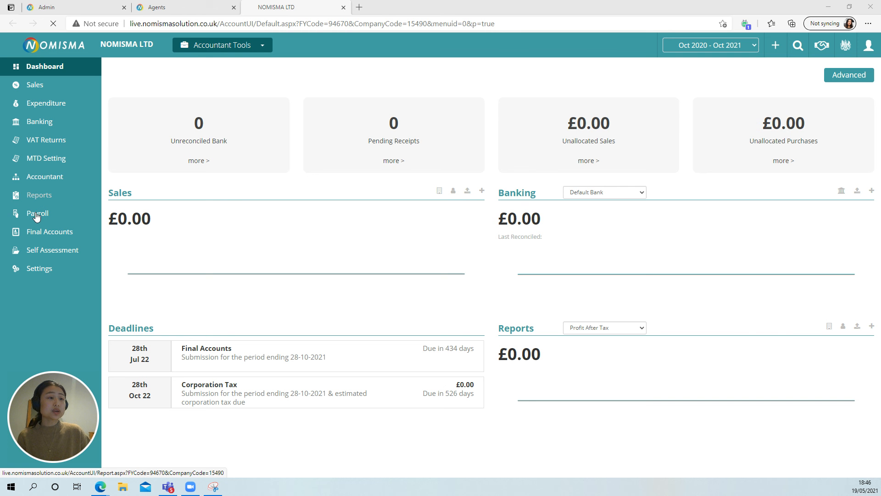
Go back to the agent's client list from the NOMISMA LTD dashboard.
{"action": "left_click", "coordinate": [37, 213]}
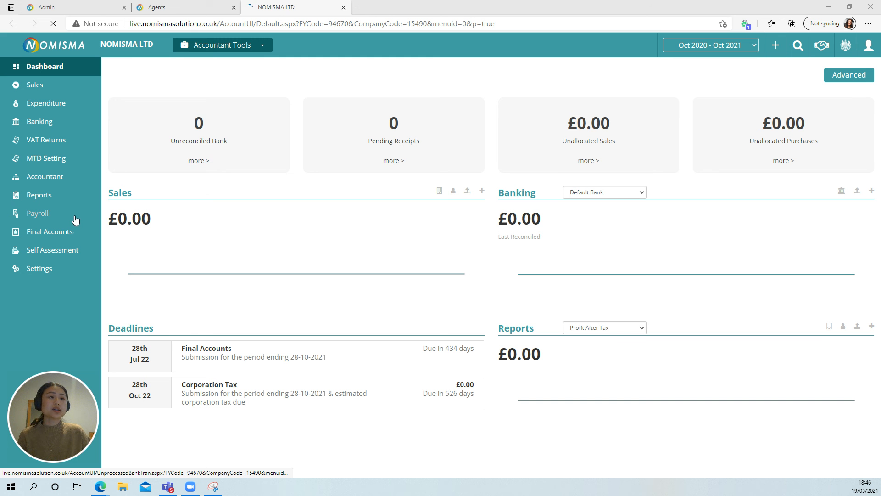
{"action": "mouse_move", "coordinate": [40, 235]}
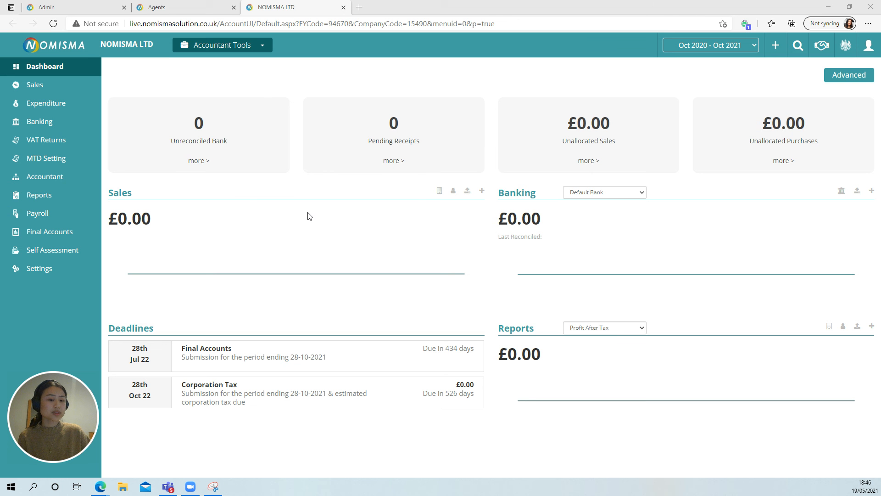
{"action": "mouse_move", "coordinate": [393, 142]}
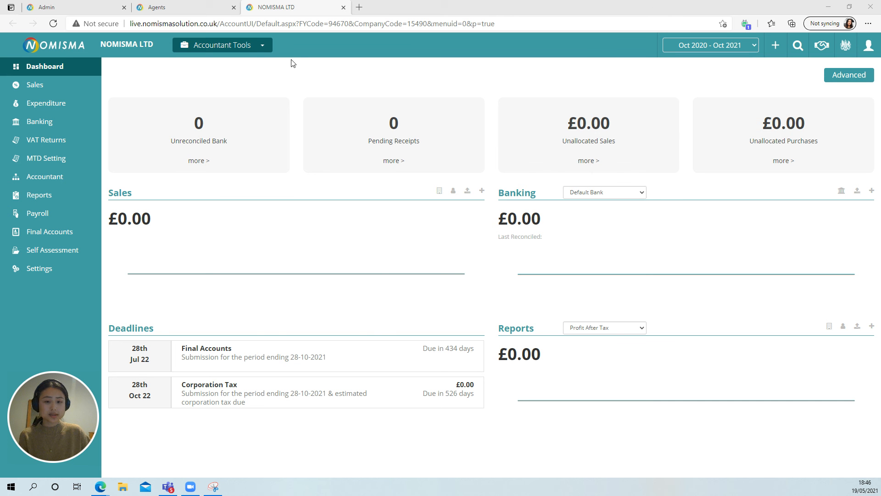
{"action": "left_click", "coordinate": [185, 8]}
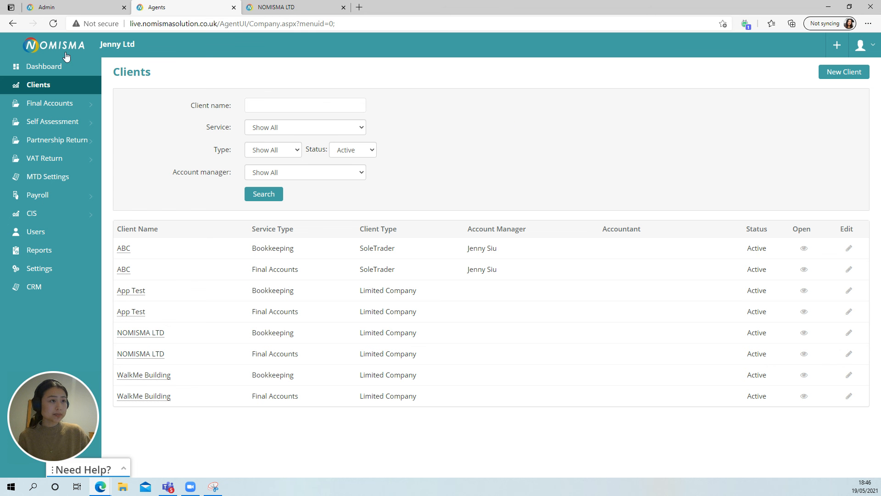
{"action": "mouse_move", "coordinate": [528, 130]}
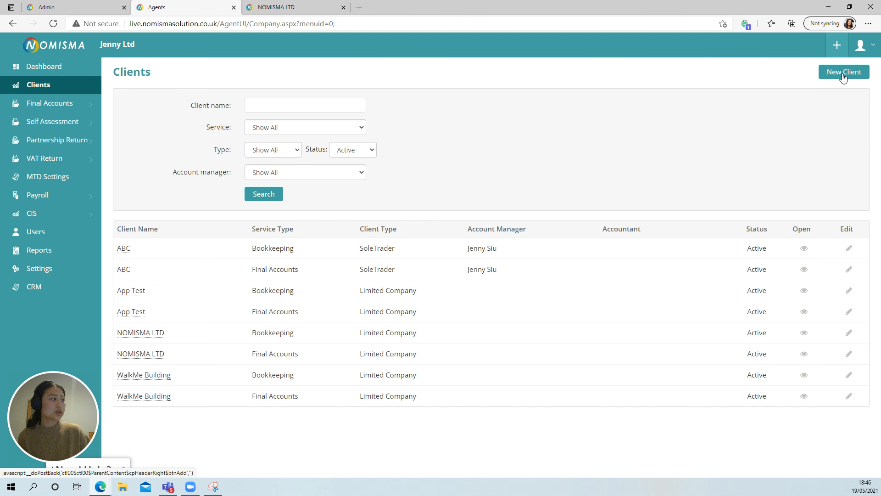
Start adding another new client from the Clients page.
{"action": "left_click", "coordinate": [843, 72]}
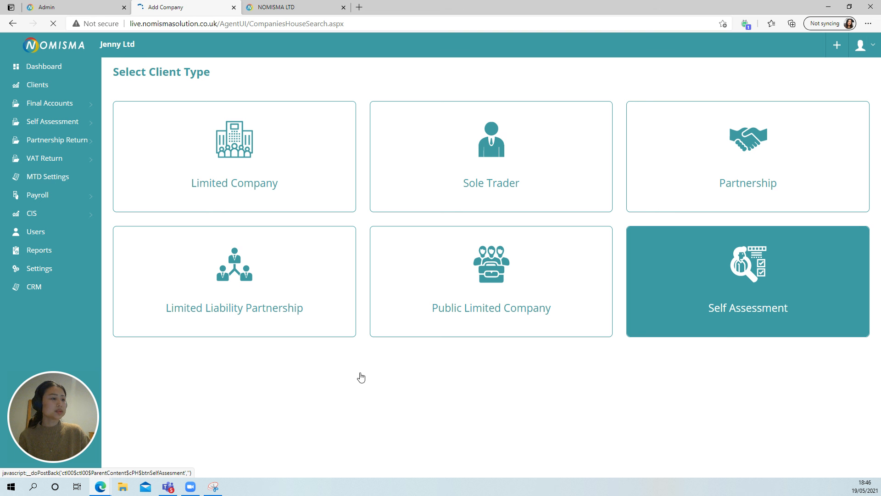
Choose Self Assessment as the client type and add the client manually, not by CSV upload.
{"action": "left_click", "coordinate": [747, 281]}
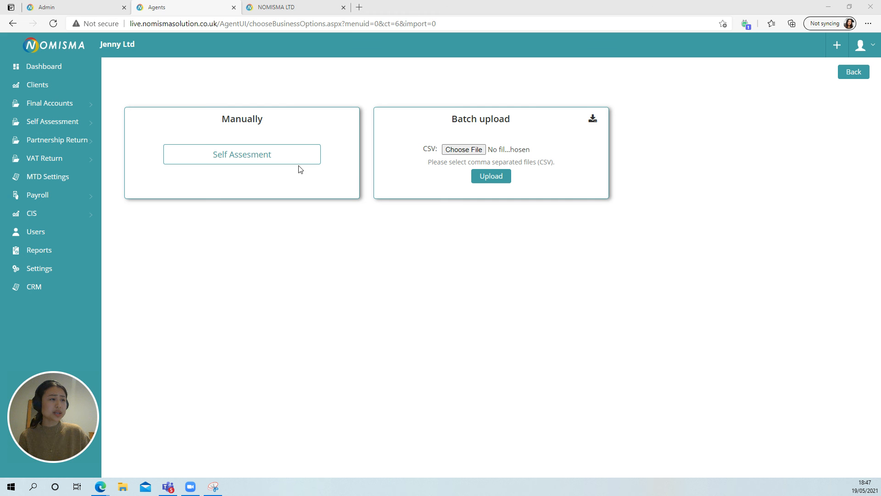
{"action": "mouse_move", "coordinate": [461, 180]}
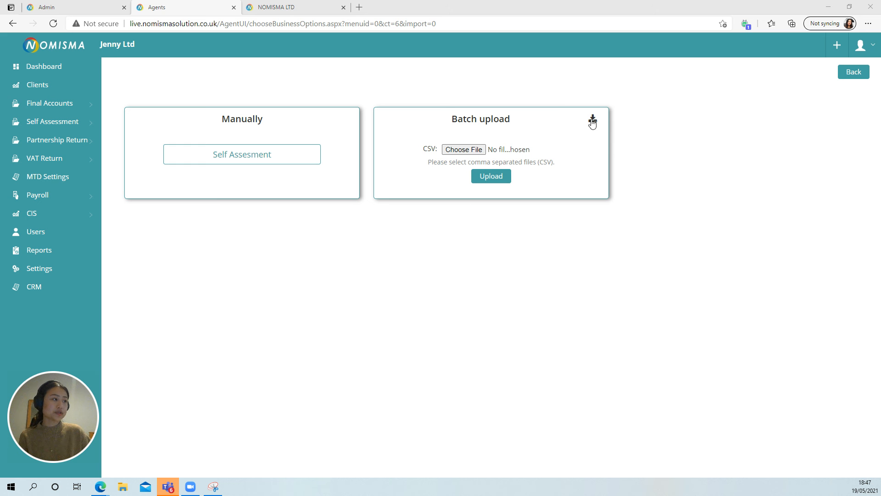
{"action": "mouse_move", "coordinate": [592, 121]}
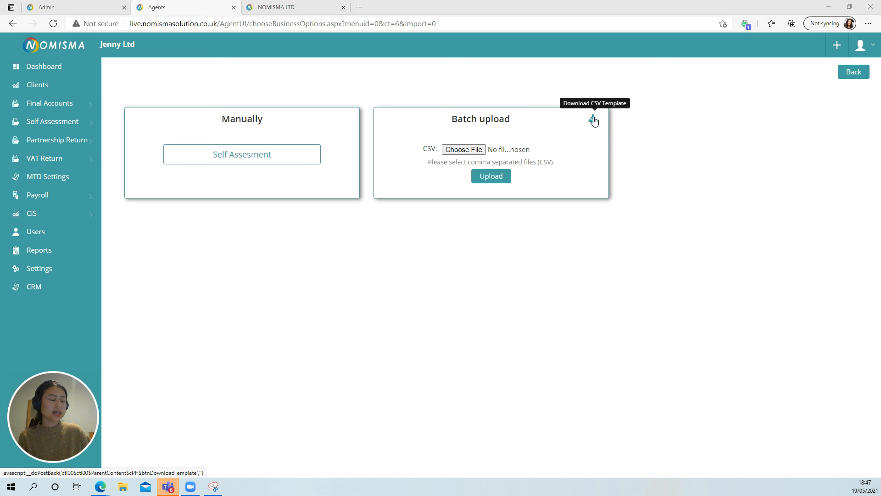
{"action": "mouse_move", "coordinate": [481, 201]}
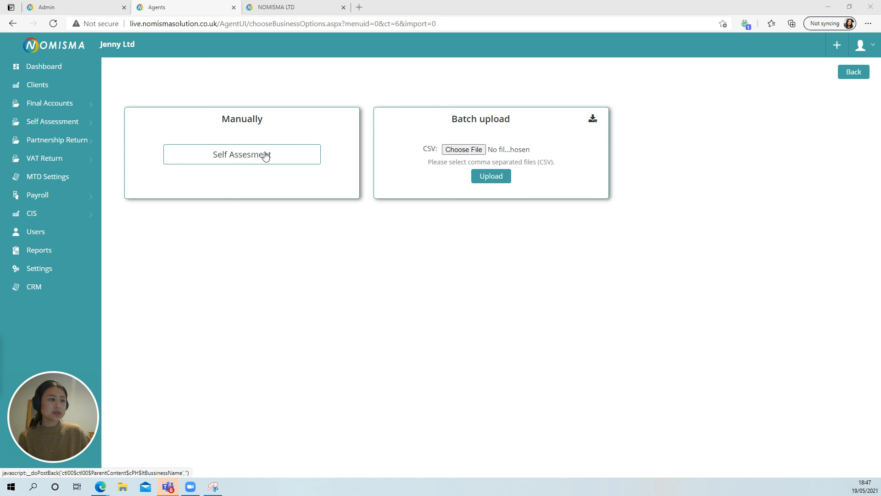
{"action": "left_click", "coordinate": [242, 154]}
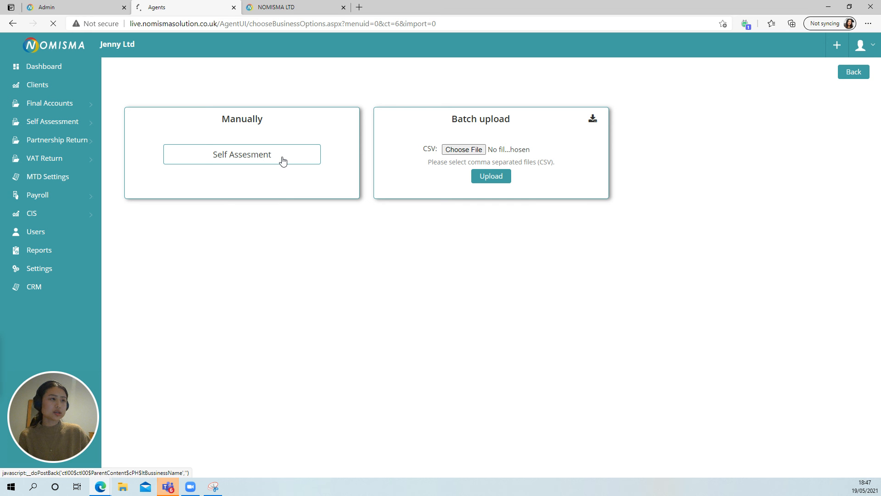
{"action": "left_click", "coordinate": [242, 154]}
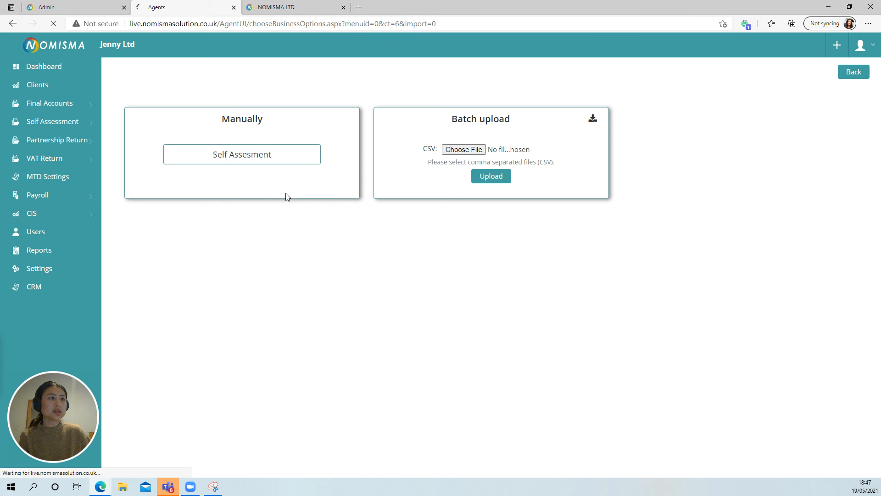
{"action": "left_click", "coordinate": [242, 155]}
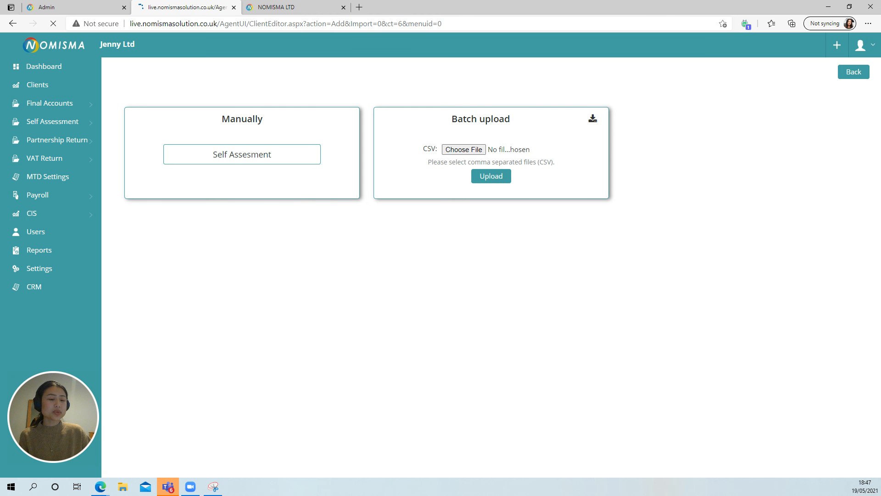
Let the empty Add Client form load and expand the sidebar's Self Assessment menu.
{"action": "left_click", "coordinate": [242, 154]}
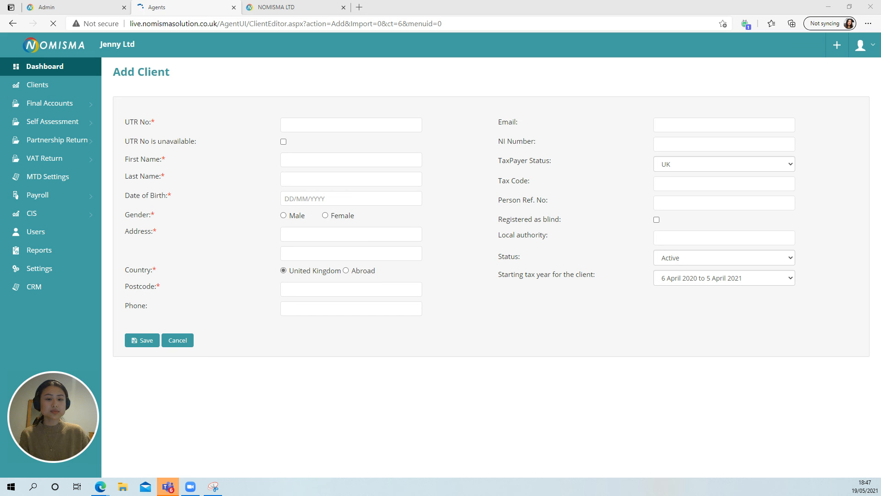
{"action": "mouse_move", "coordinate": [206, 328]}
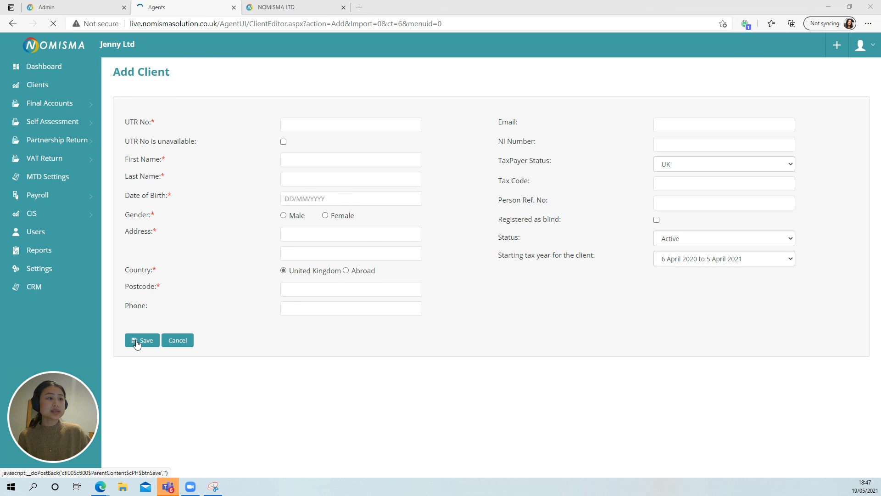
{"action": "mouse_move", "coordinate": [196, 246]}
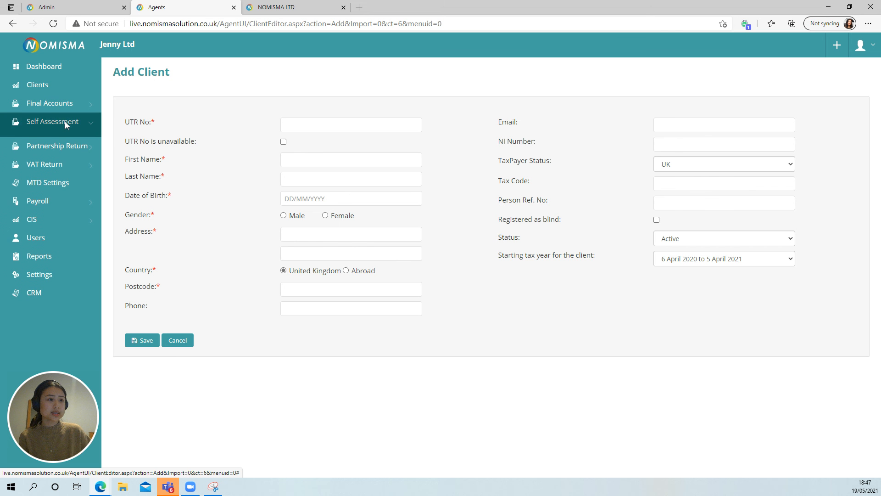
{"action": "left_click", "coordinate": [52, 121]}
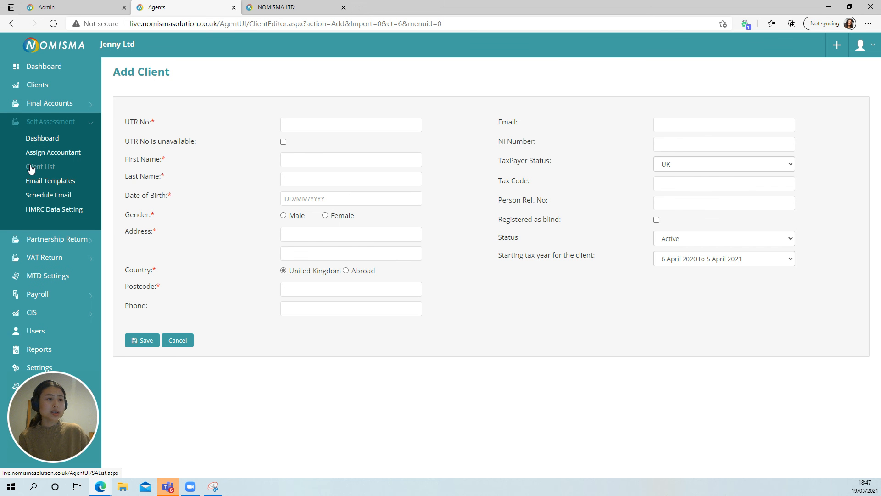